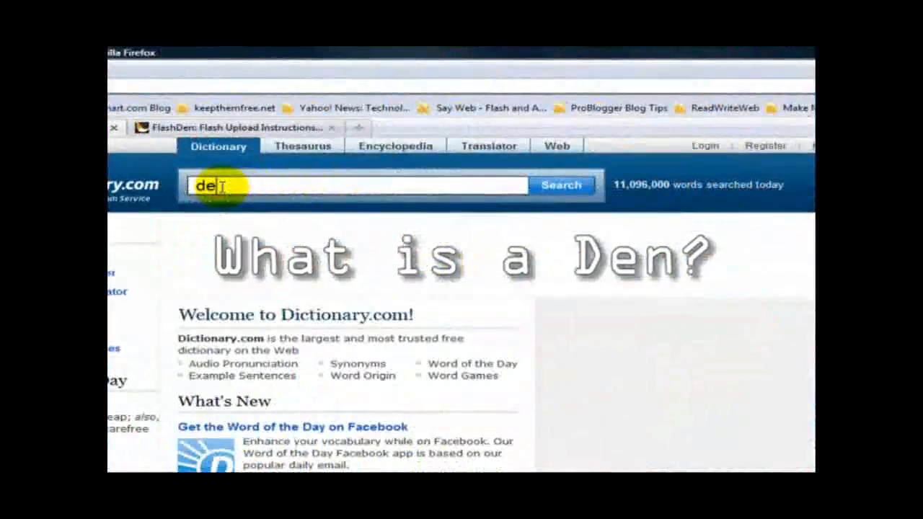
Step: Search Dictionary.com for 'den' and highlight its cave-shelter noun definition
text(n)
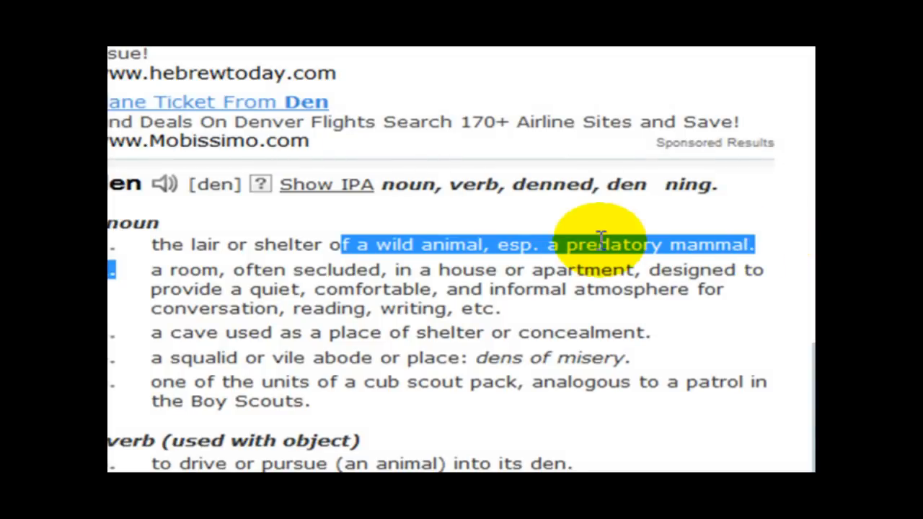
mouse_move(130, 260)
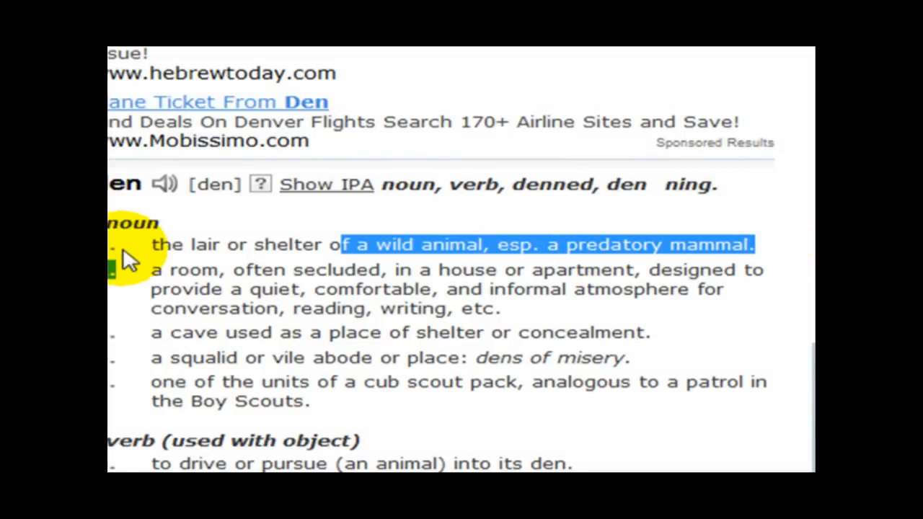
mouse_move(151, 335)
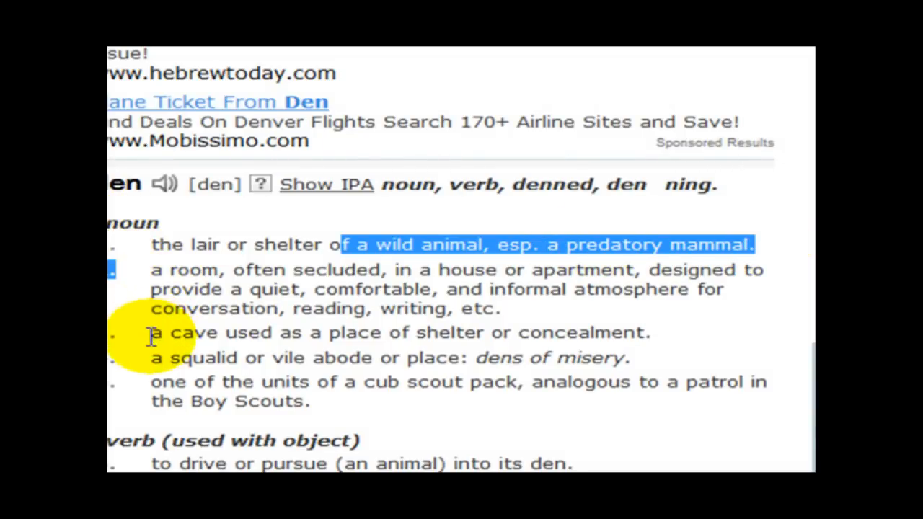
double_click(184, 332)
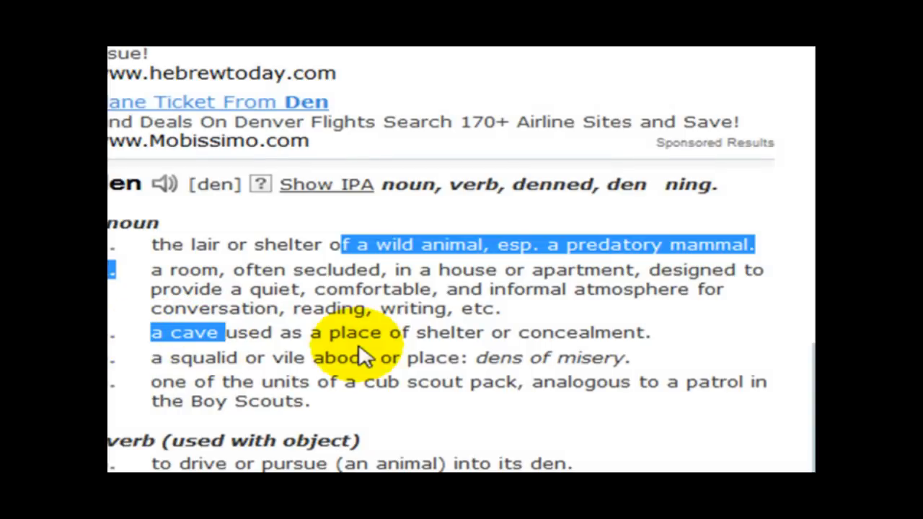
mouse_move(277, 260)
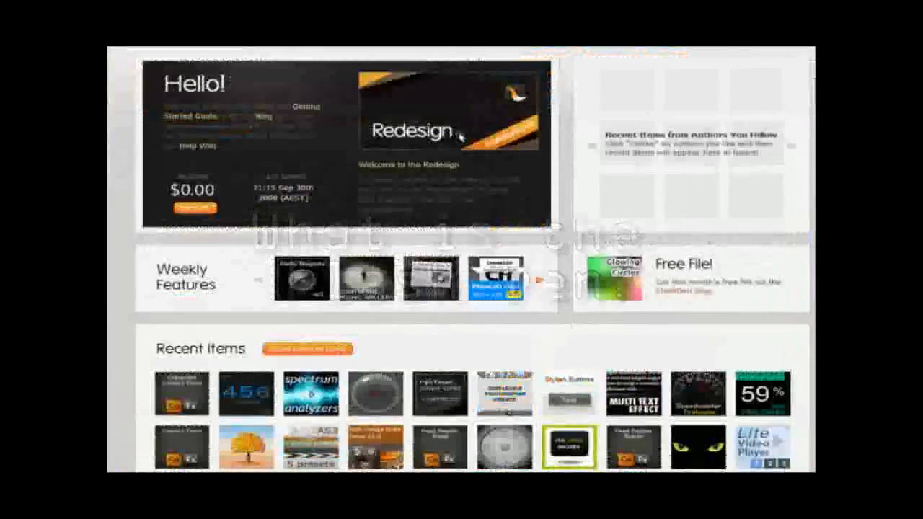
Step: Scroll the FlashDen home page and the Sign Up registration form into view
scroll(down, 3)
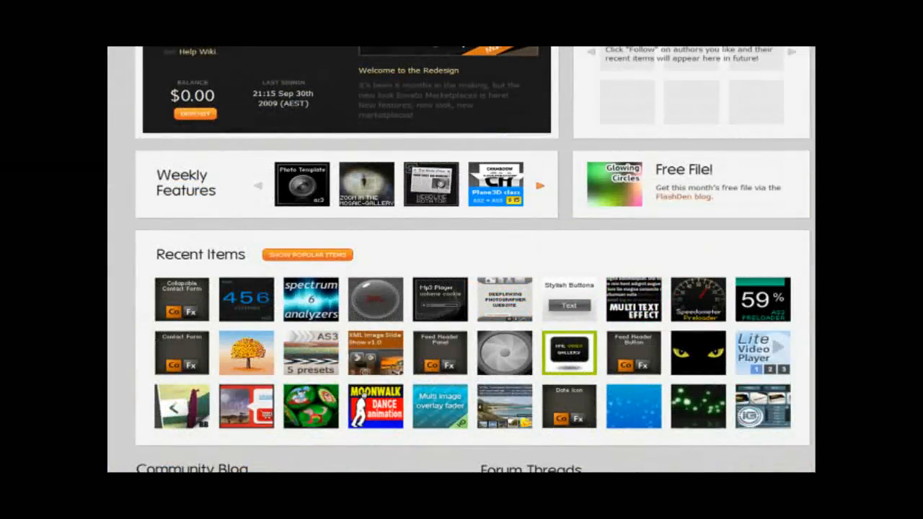
scroll(up, 3)
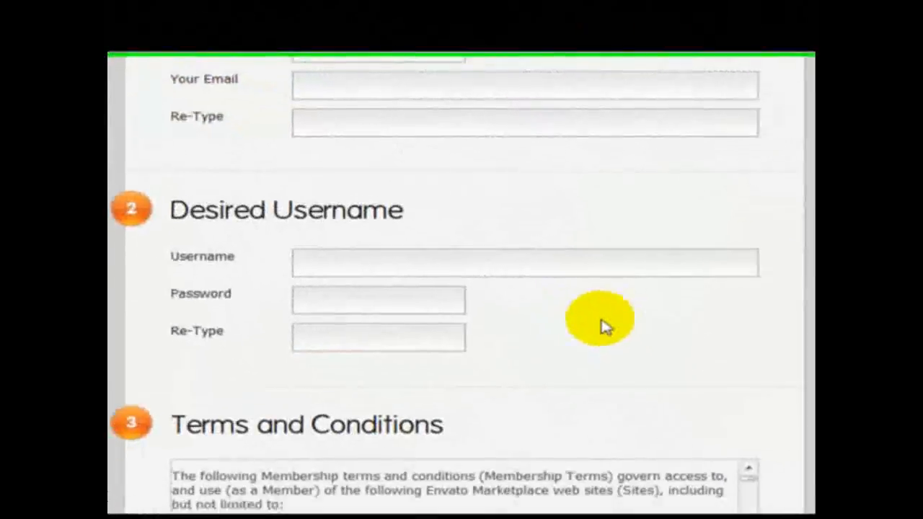
scroll(up, 3)
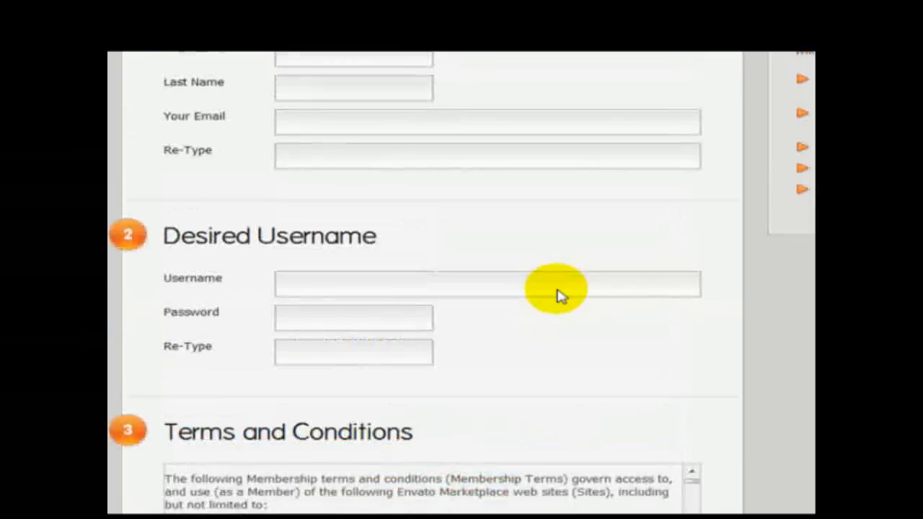
scroll(up, 3)
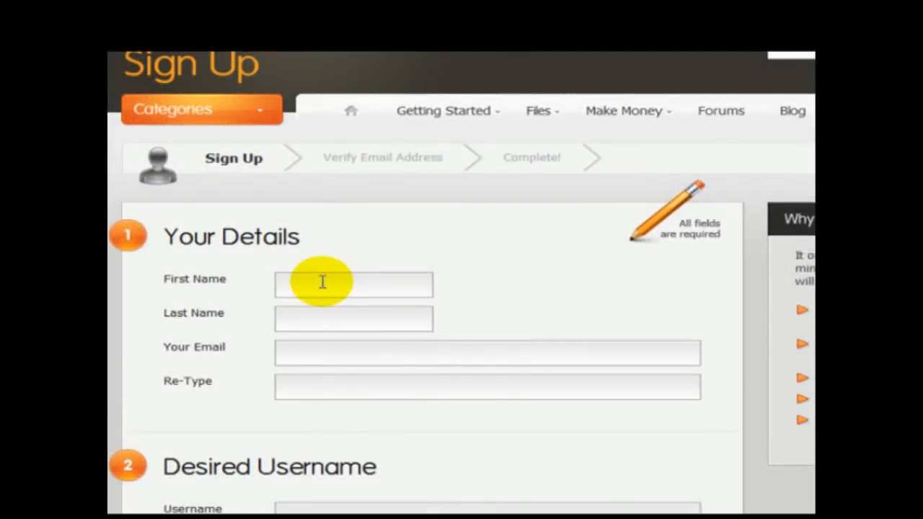
Step: Enter the first name and last name on the FlashDen sign-up form
click(354, 282)
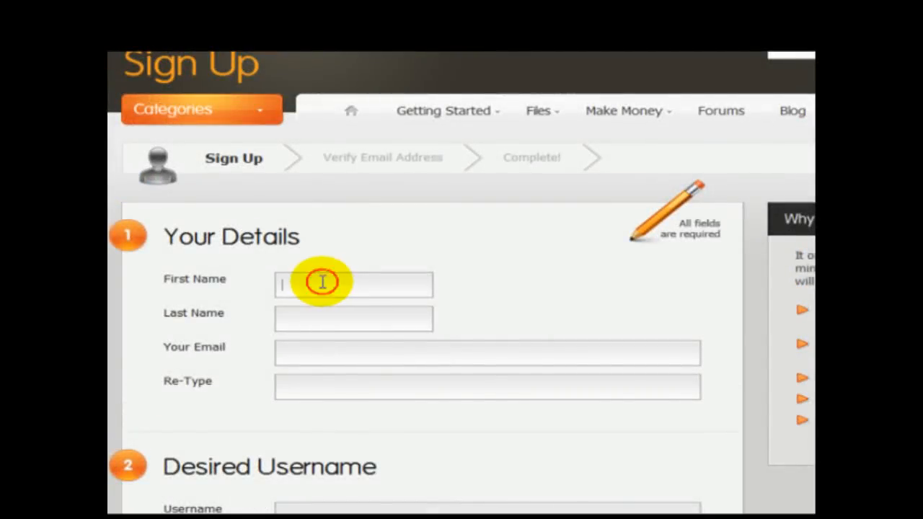
text(Sya)
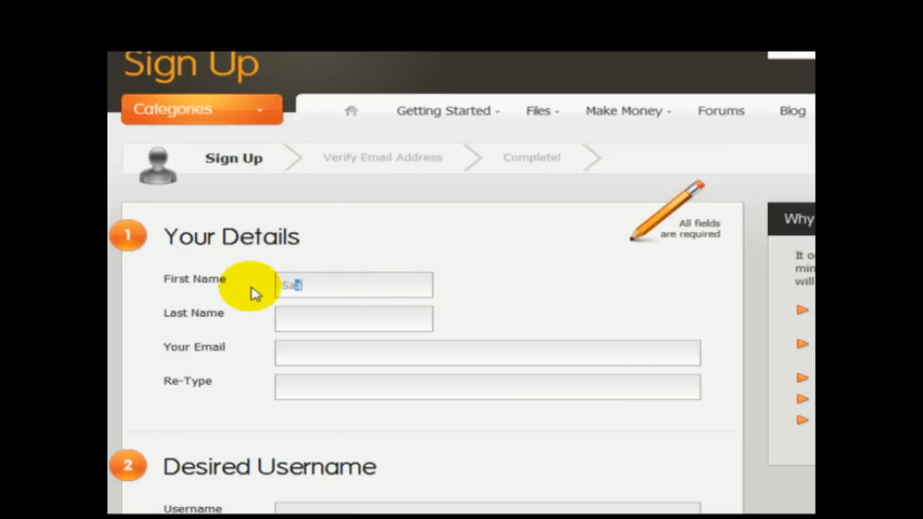
text(ayW)
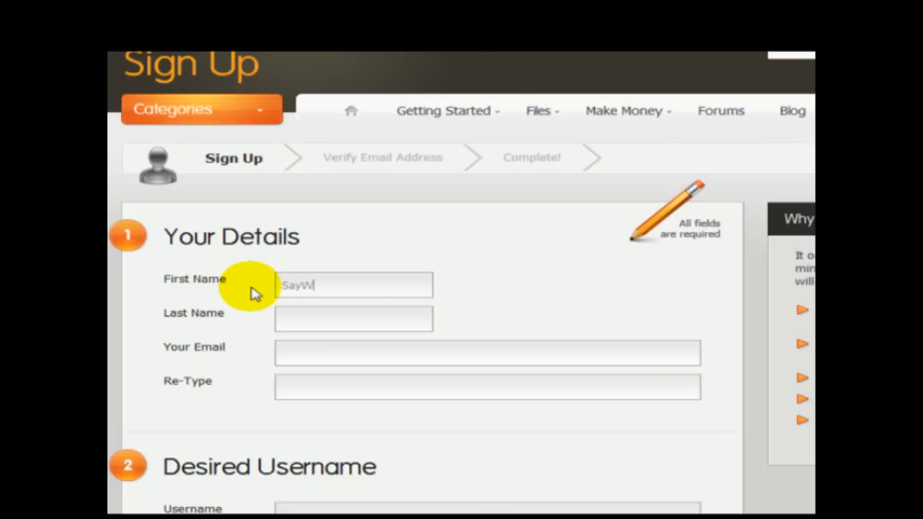
click(353, 319)
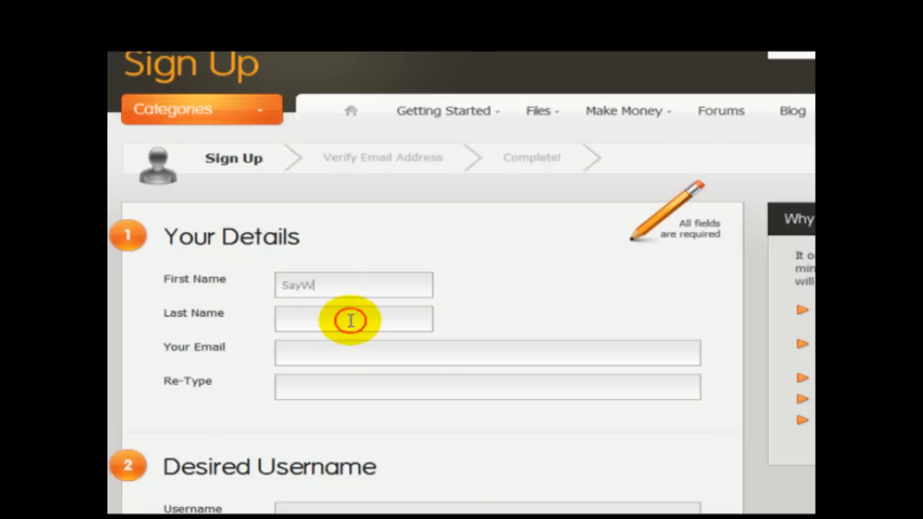
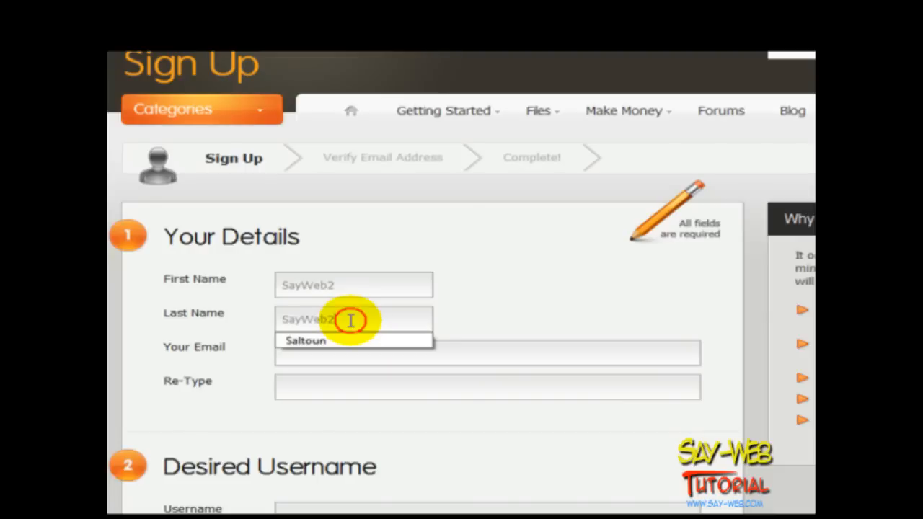
mouse_move(496, 314)
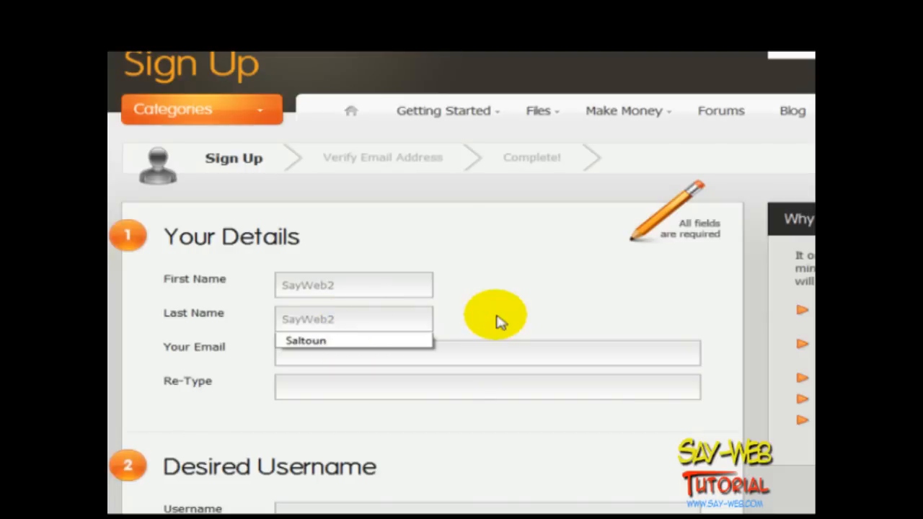
click(488, 352)
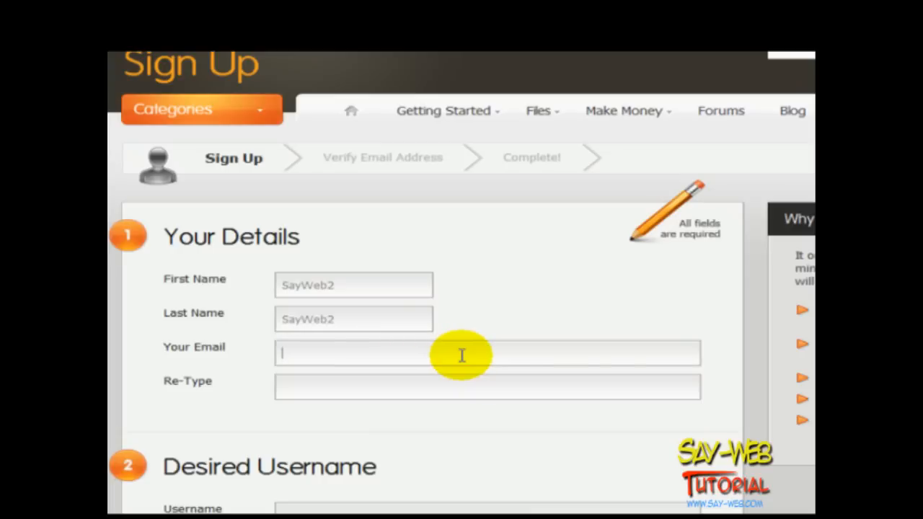
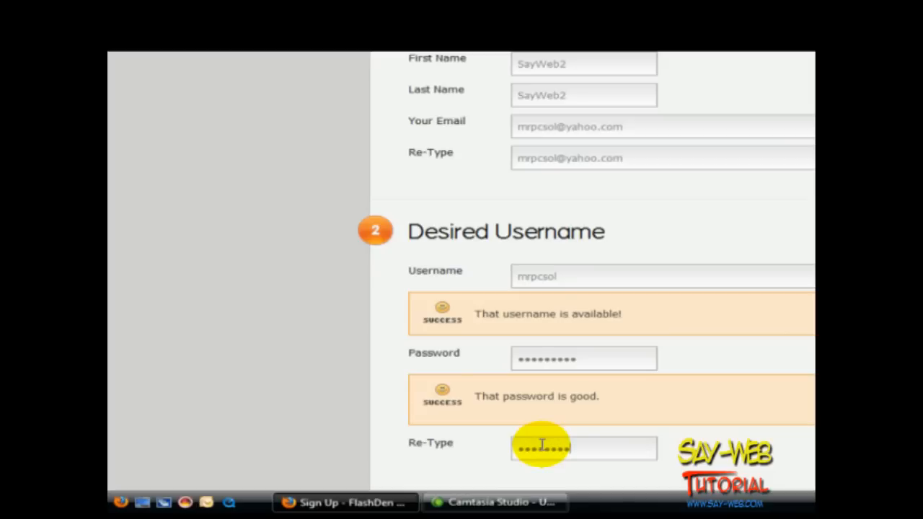
Step: Enter the reCAPTCHA words 'combing patrol' and submit Create Your Account
scroll(down, 3)
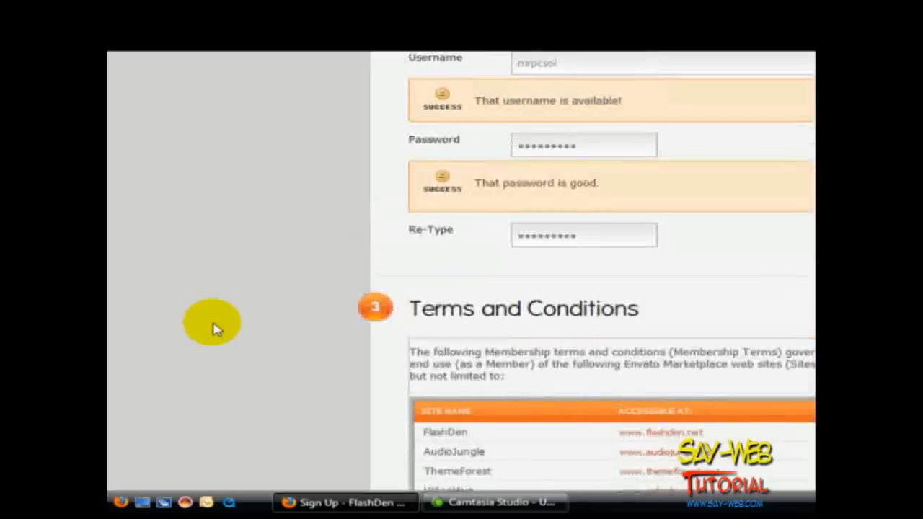
scroll(down, 3)
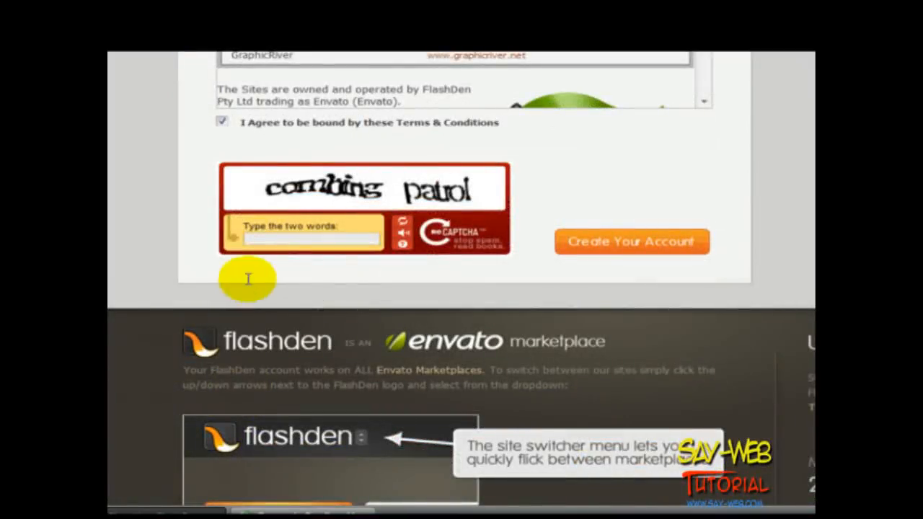
click(303, 239)
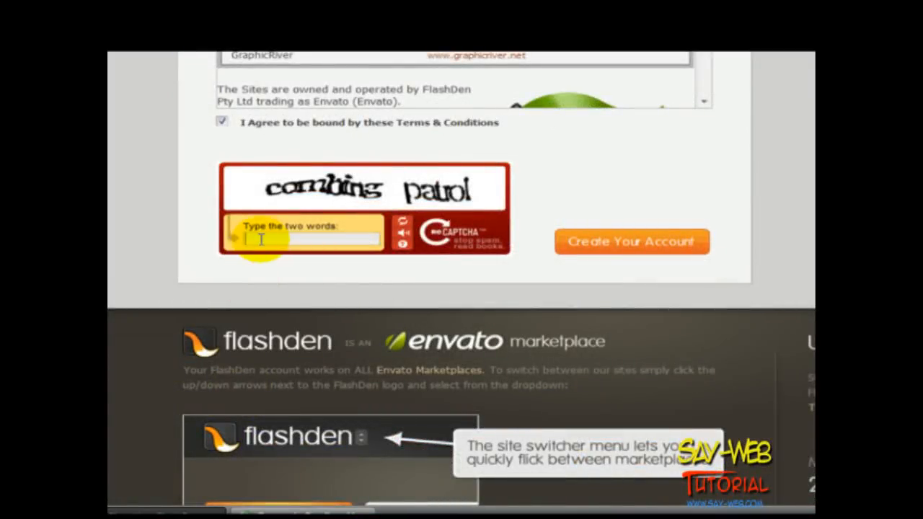
text(combing)
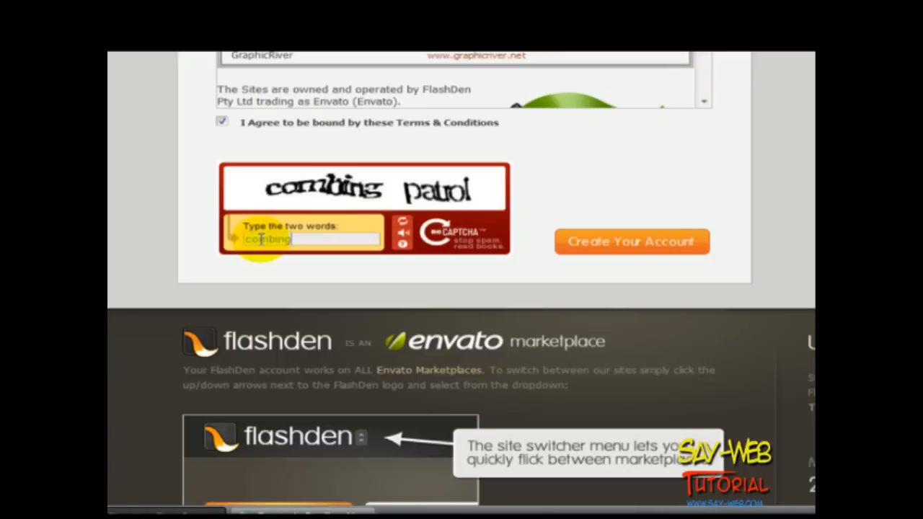
text(patrol)
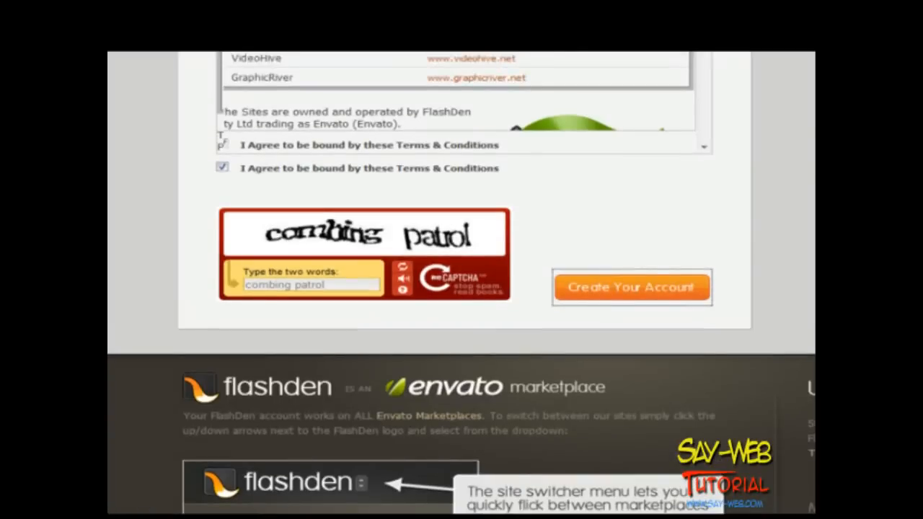
click(632, 287)
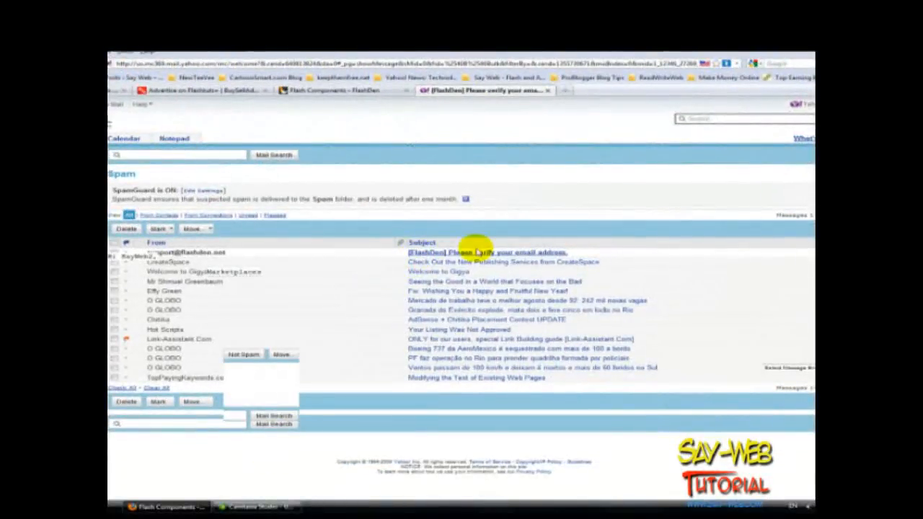
Step: Open the '[FlashDen] Please verify your email address' message in Spam and follow its link
click(483, 251)
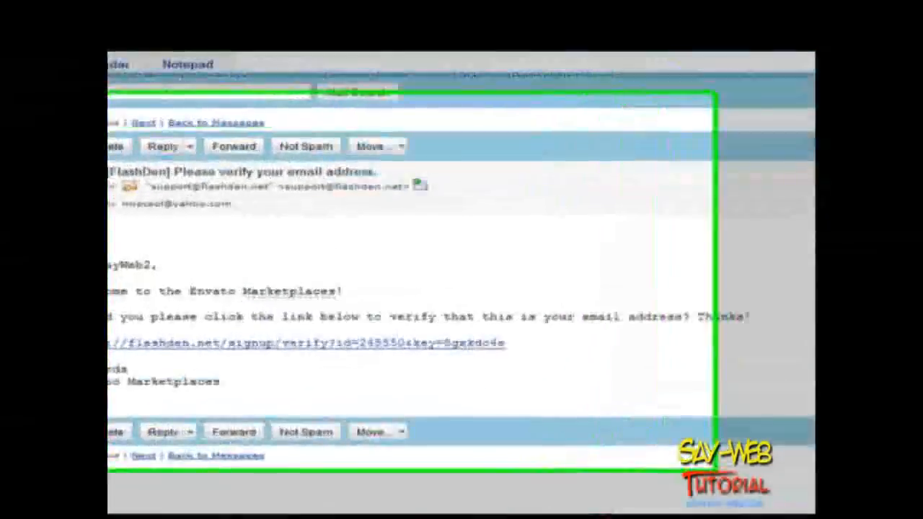
click(295, 343)
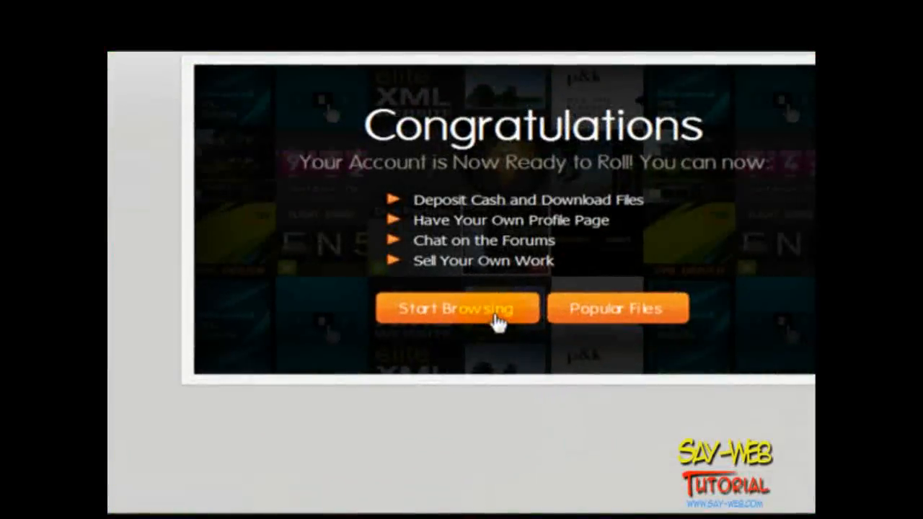
Step: Choose Start Browsing on the account-ready page and reach Sell Your Work
click(458, 309)
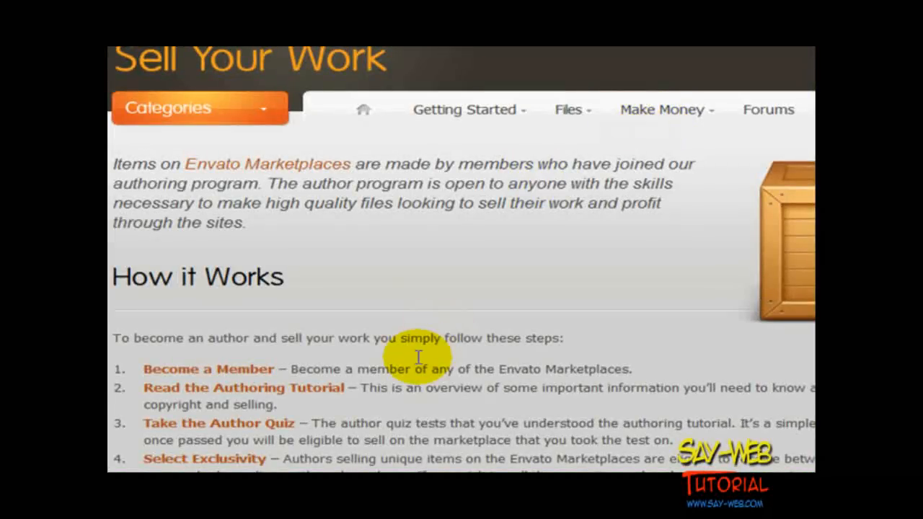
Step: Scroll past How it Works down to the Getting Paid author payout terms
scroll(down, 3)
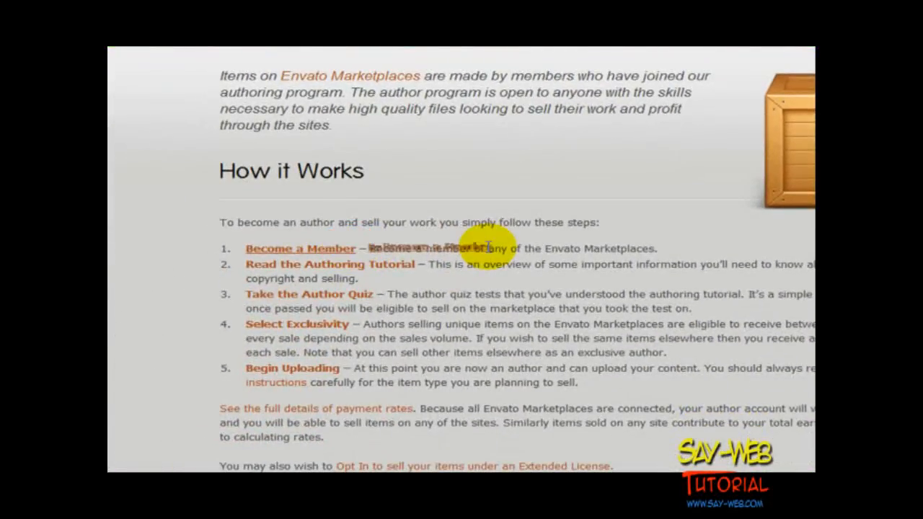
scroll(down, 3)
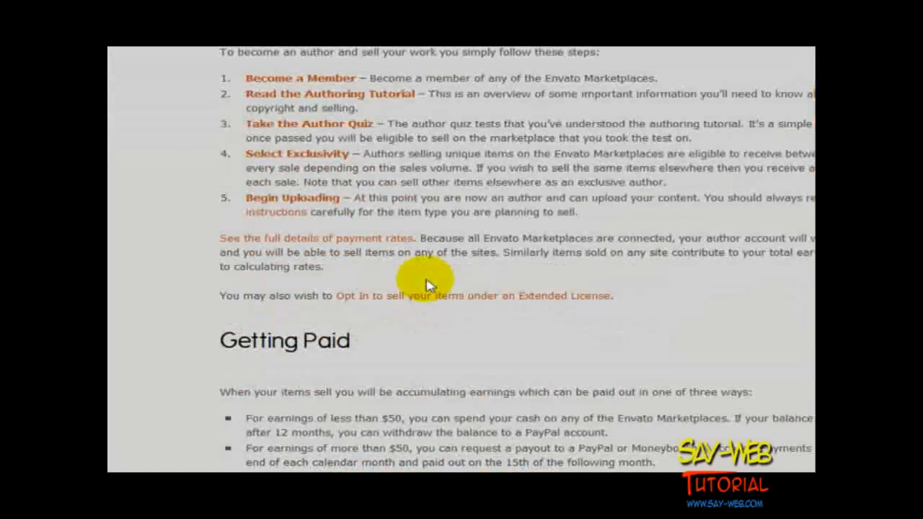
scroll(down, 3)
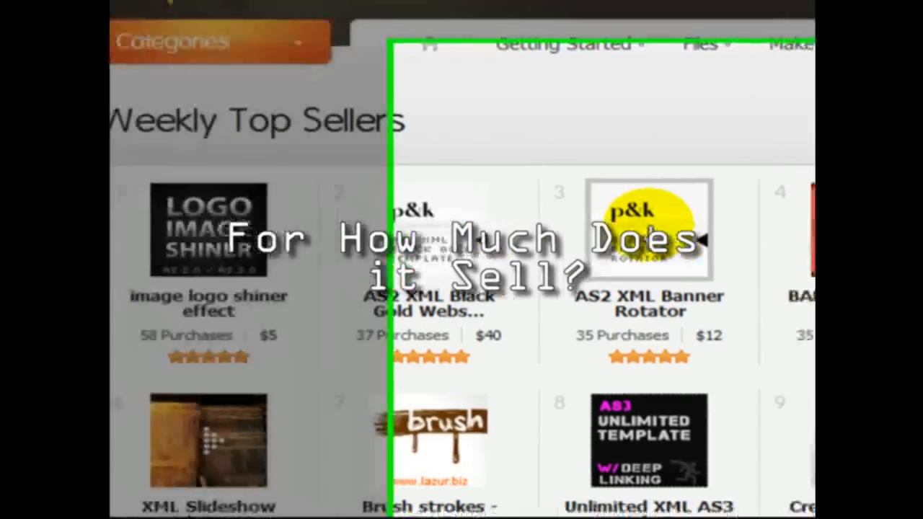
Step: Scroll the Weekly Top Sellers prices, then open the FlashTuts+ 'Advertise Here' listing on BuySellAds
scroll(down, 3)
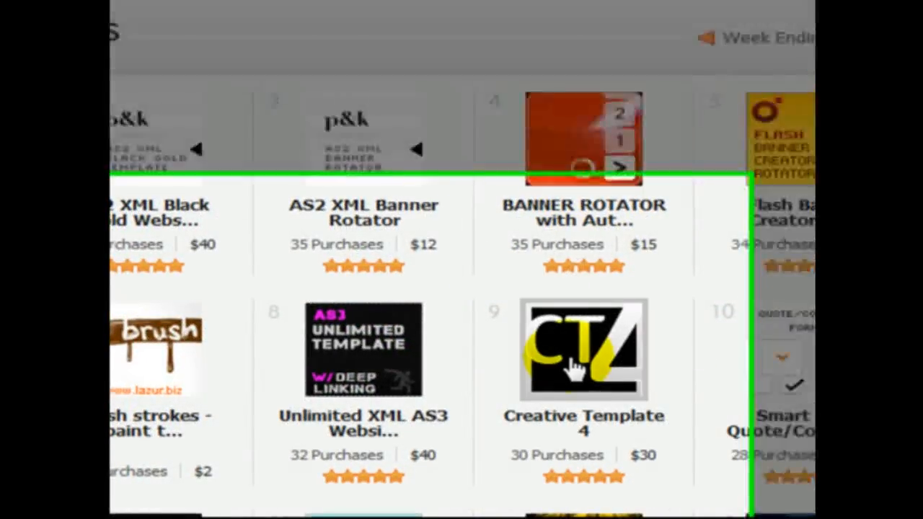
scroll(down, 3)
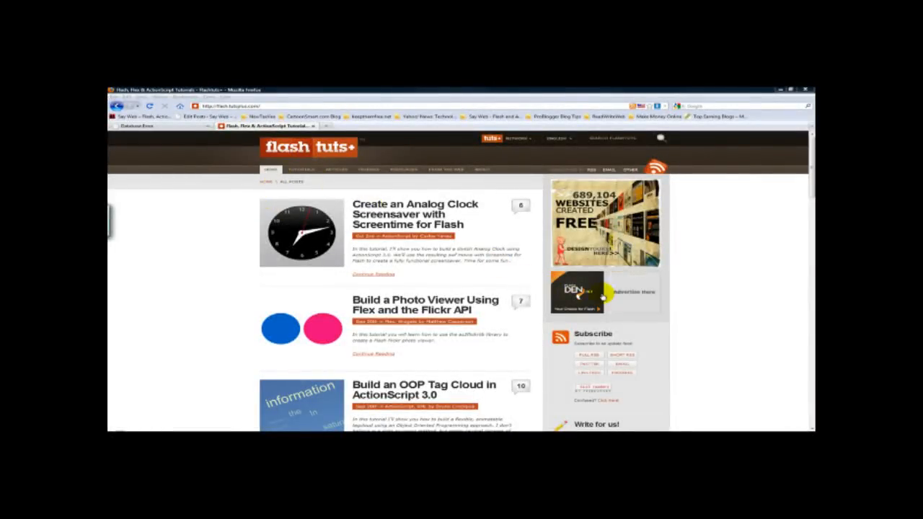
click(632, 291)
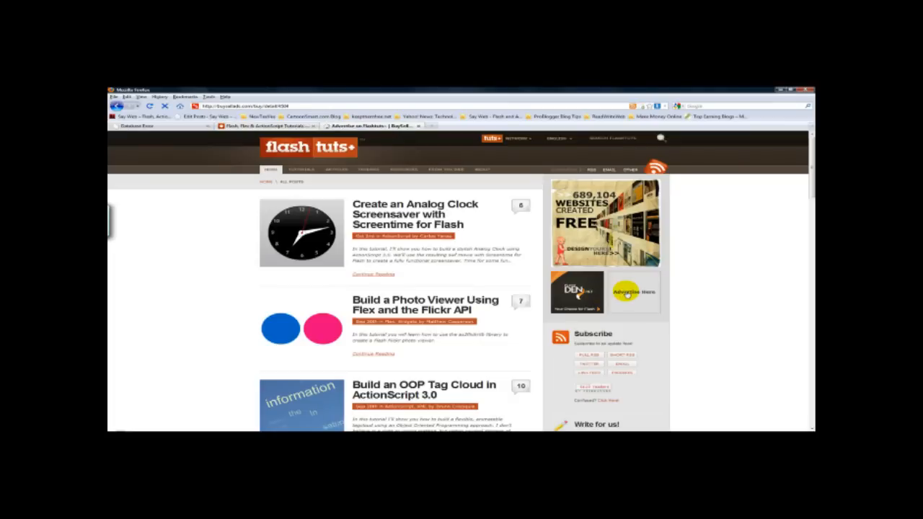
click(633, 291)
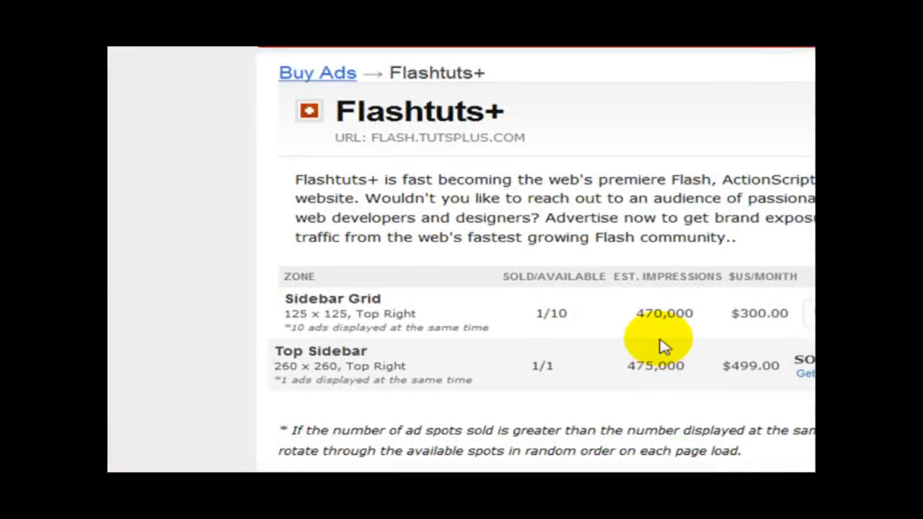
mouse_move(578, 332)
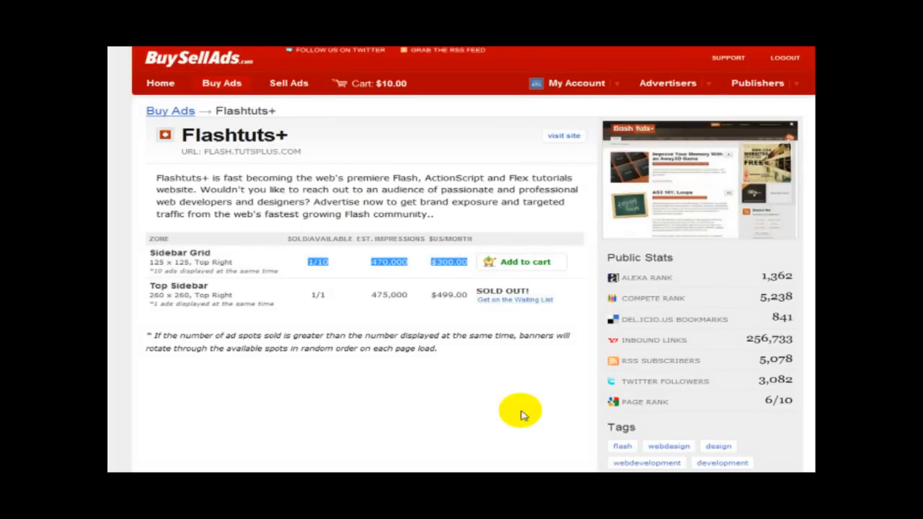
scroll(down, 3)
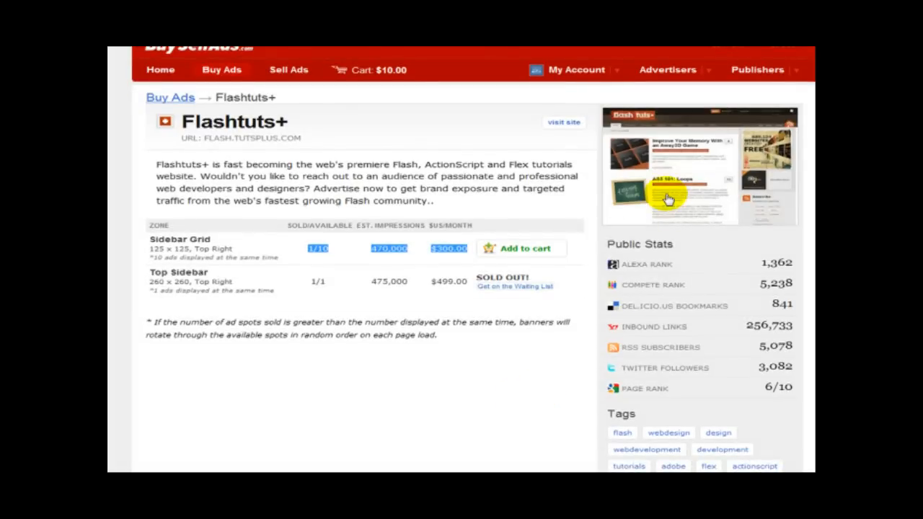
mouse_move(762, 280)
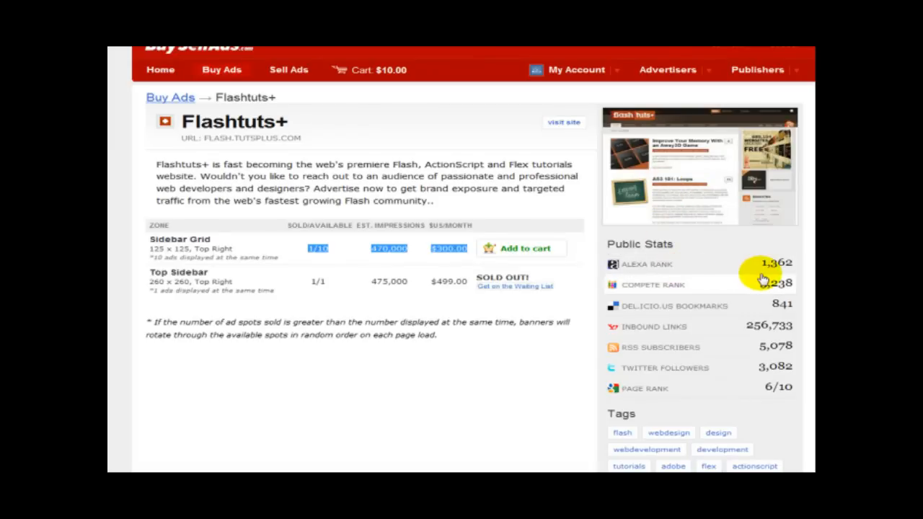
mouse_move(637, 367)
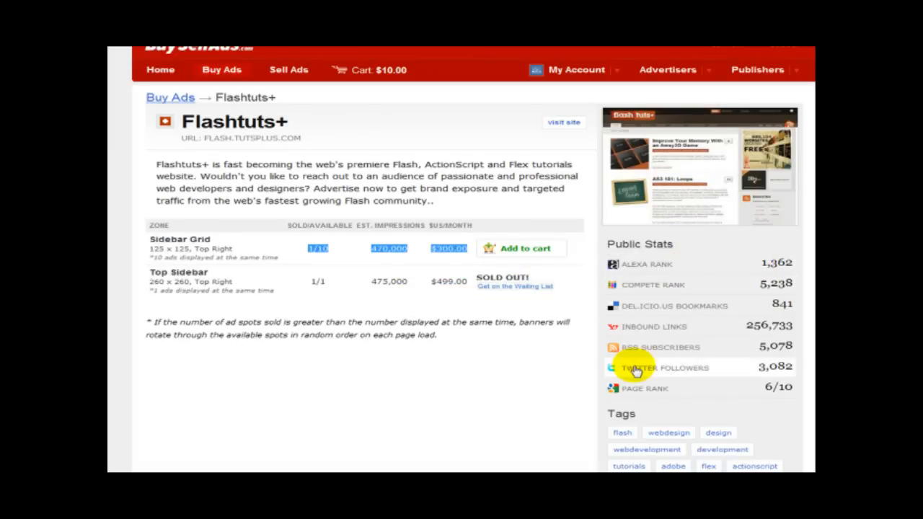